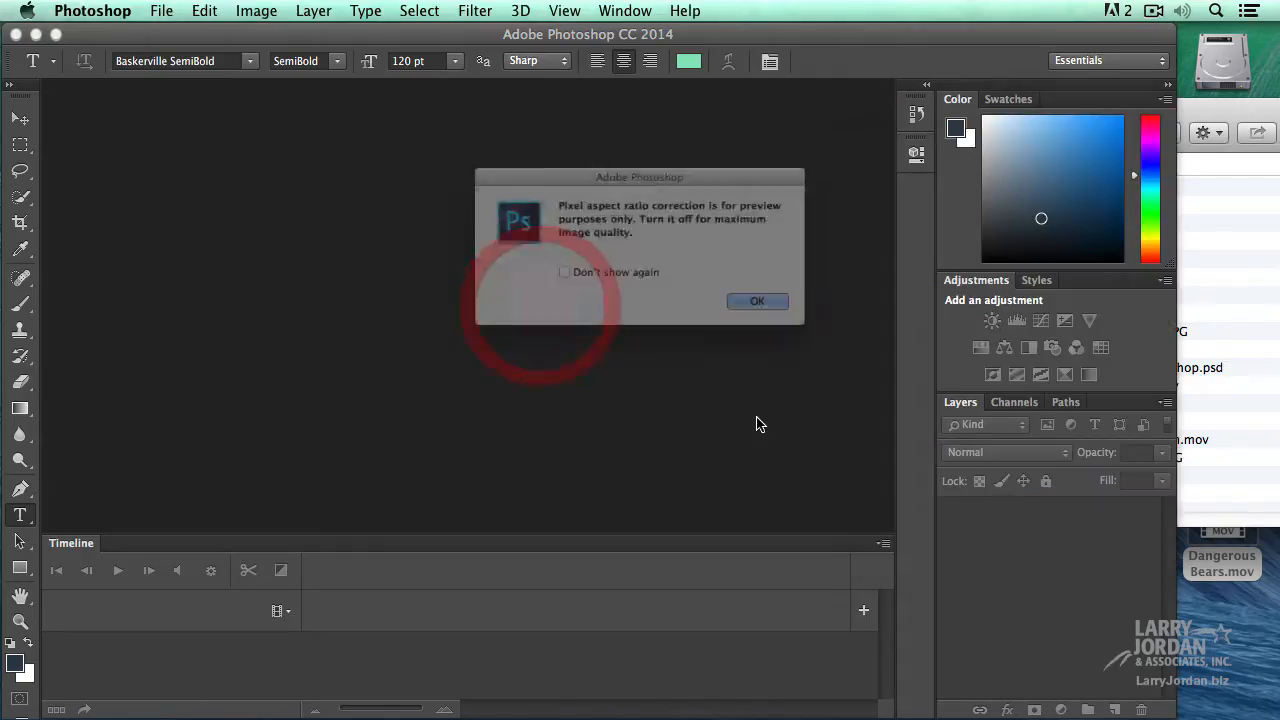
Step: Dismiss the pixel aspect ratio correction alert so the Track - Jump clip loads
{"action": "left_click", "coordinate": [756, 300]}
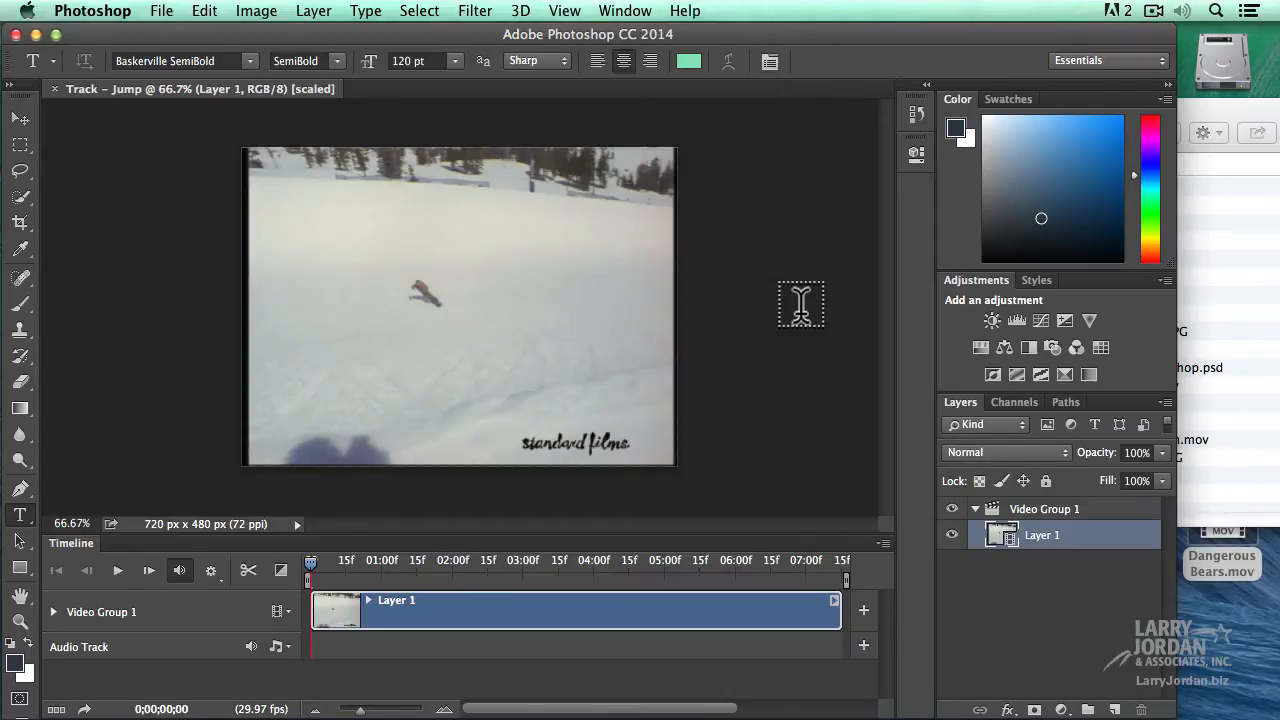
{"action": "mouse_move", "coordinate": [342, 424]}
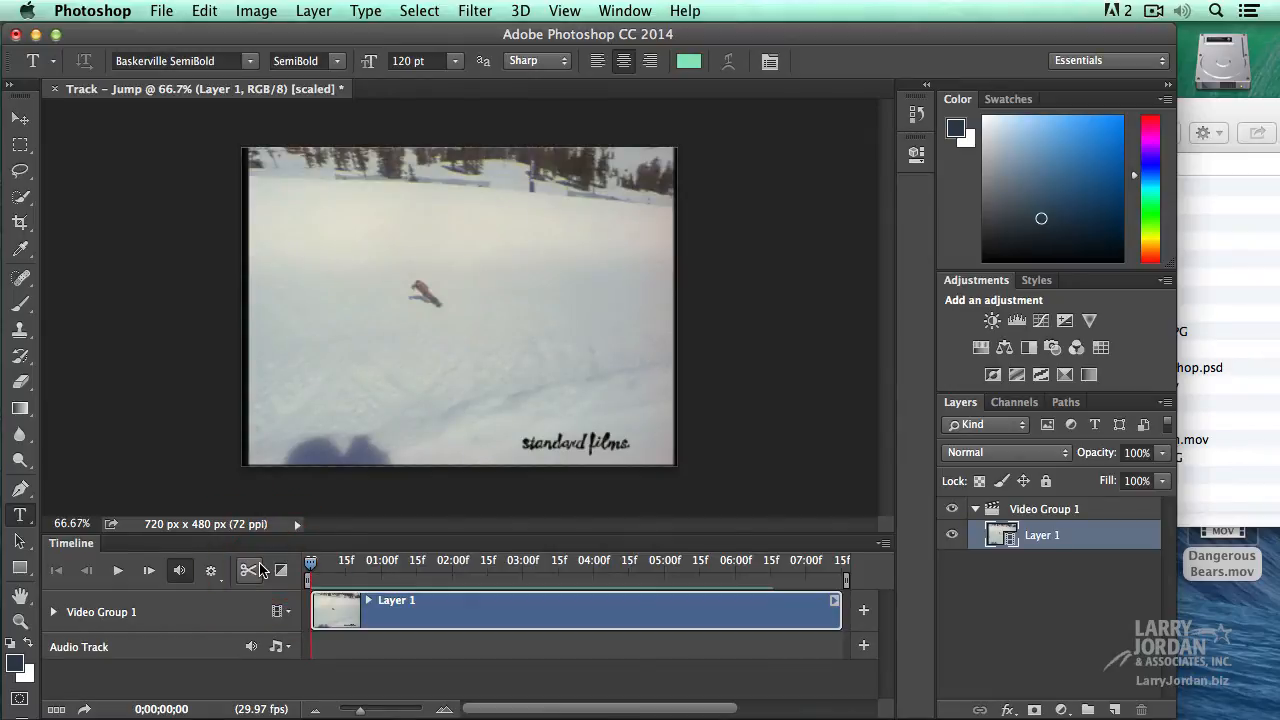
{"action": "mouse_move", "coordinate": [248, 570]}
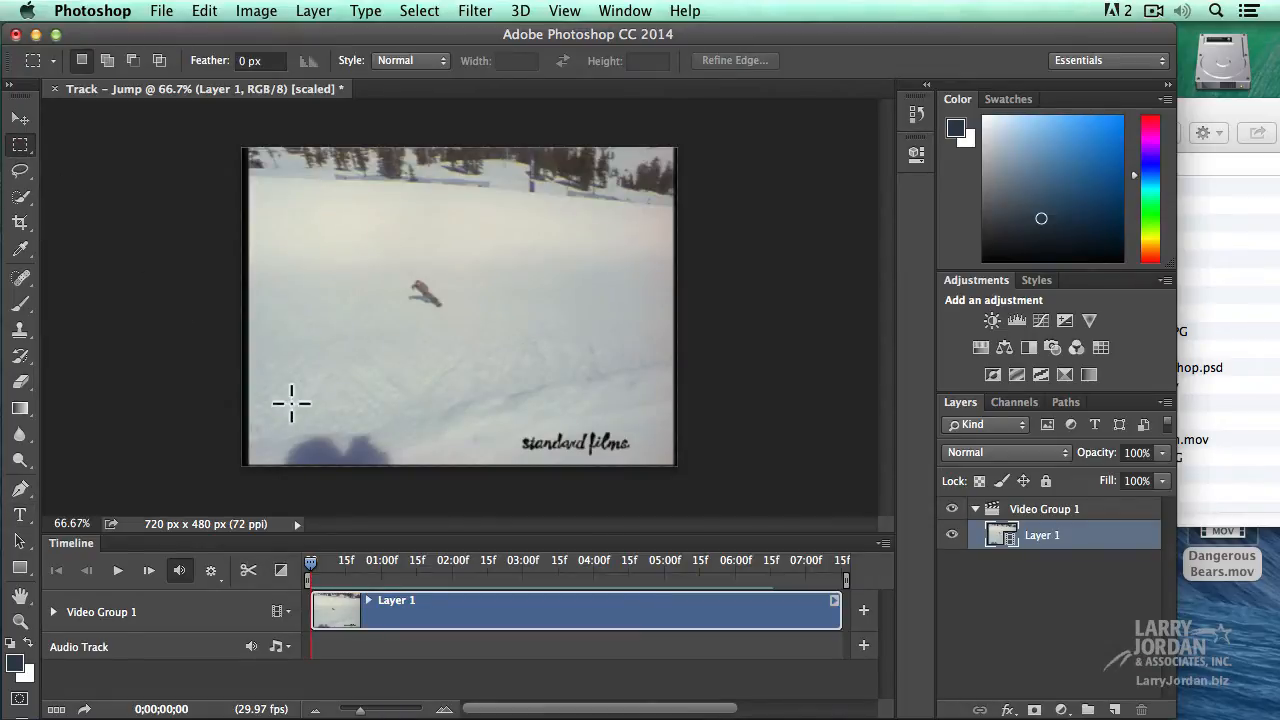
Step: Marquee-select the lower-left shadow and ready the Clone Stamp to paint snow over it
{"action": "left_click_drag", "start_coordinate": [290, 414], "coordinate": [420, 418]}
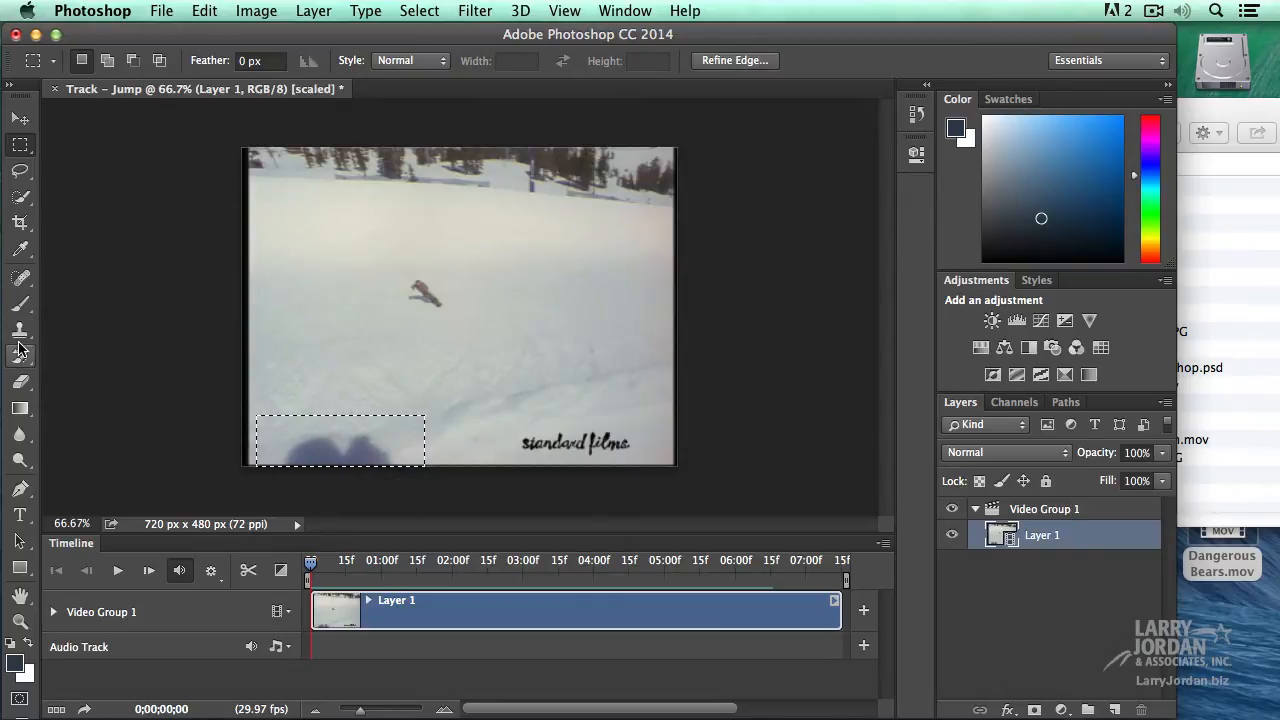
{"action": "left_click", "coordinate": [20, 332]}
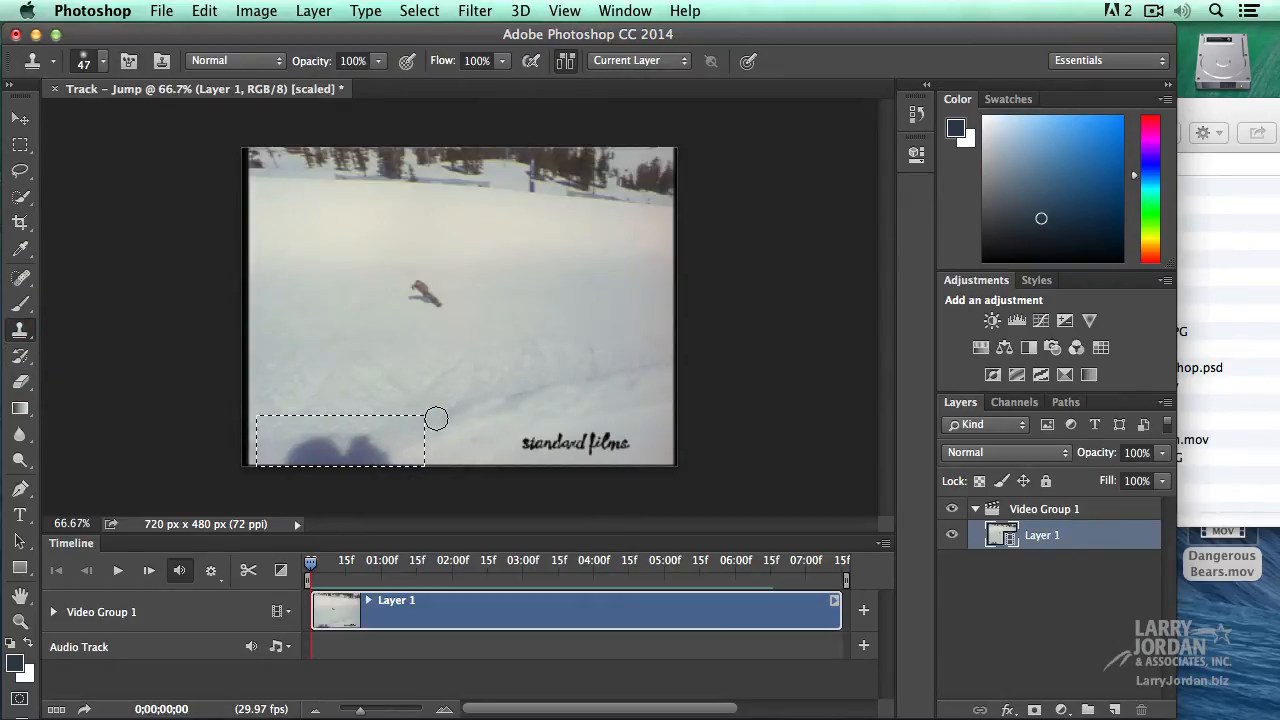
{"action": "mouse_move", "coordinate": [462, 402]}
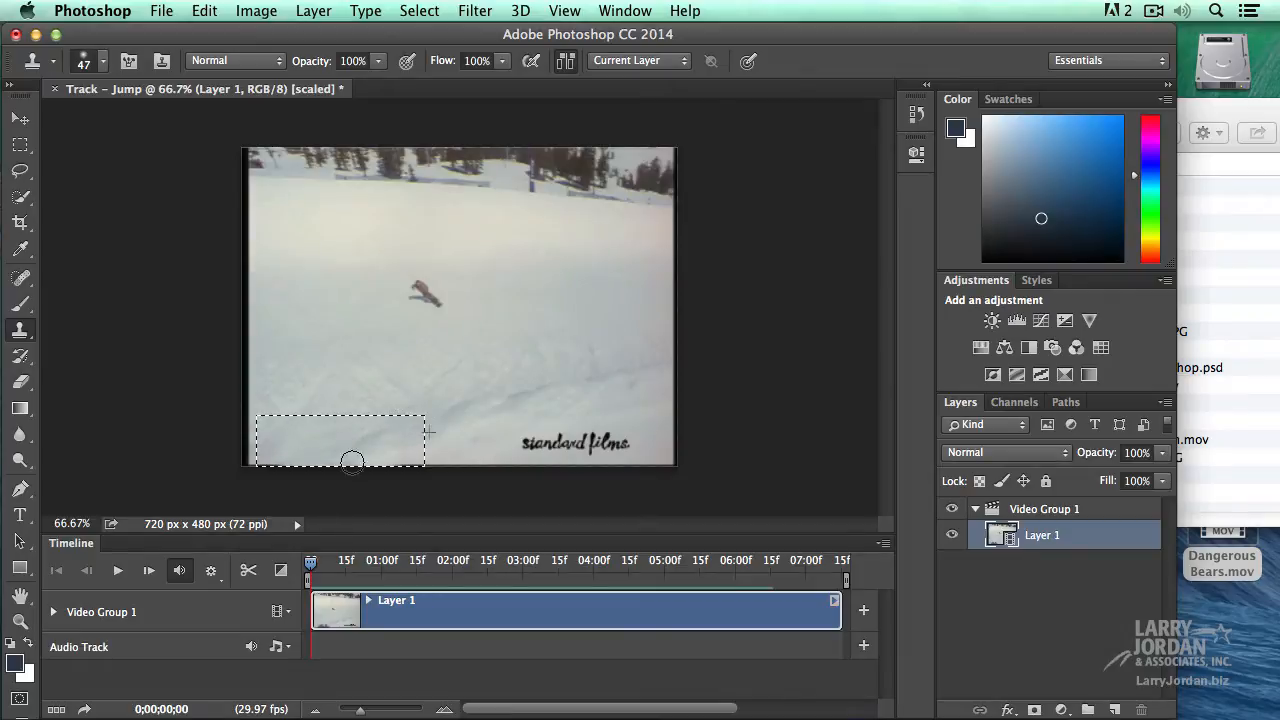
{"action": "mouse_move", "coordinate": [588, 476]}
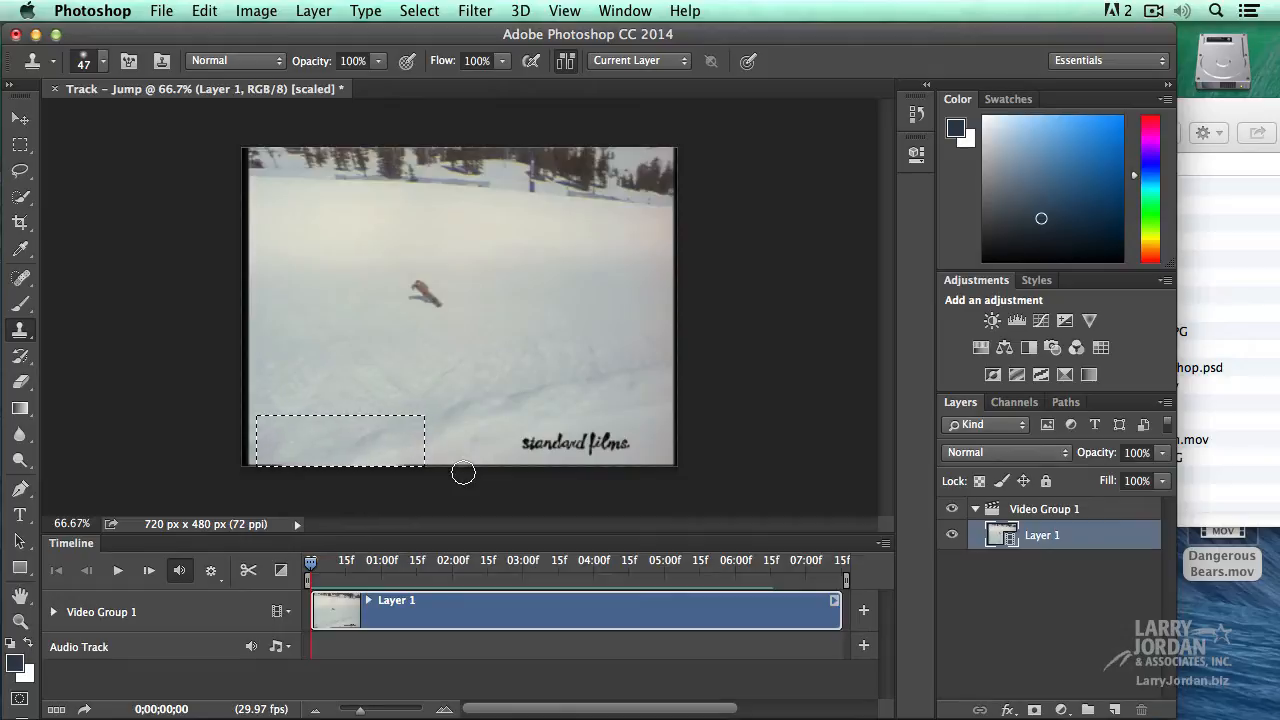
{"action": "mouse_move", "coordinate": [494, 242]}
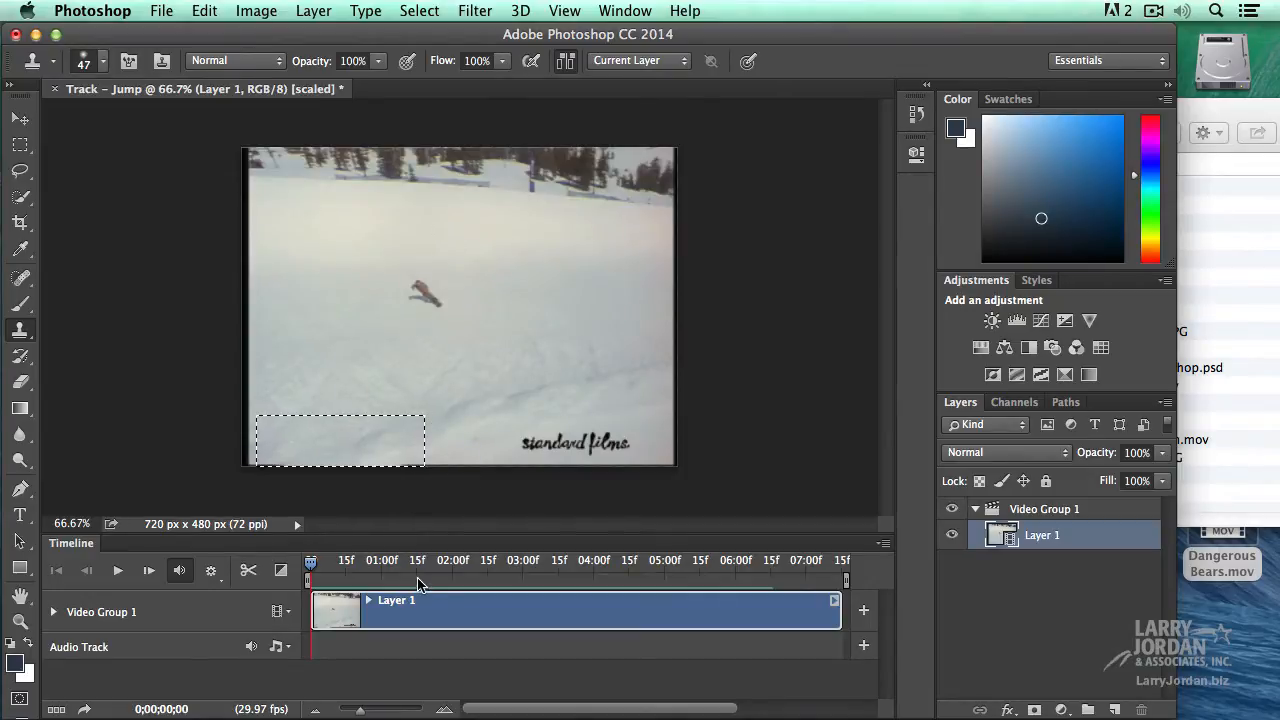
Step: Step the Timeline forward to the next video frame
{"action": "left_click", "coordinate": [148, 570]}
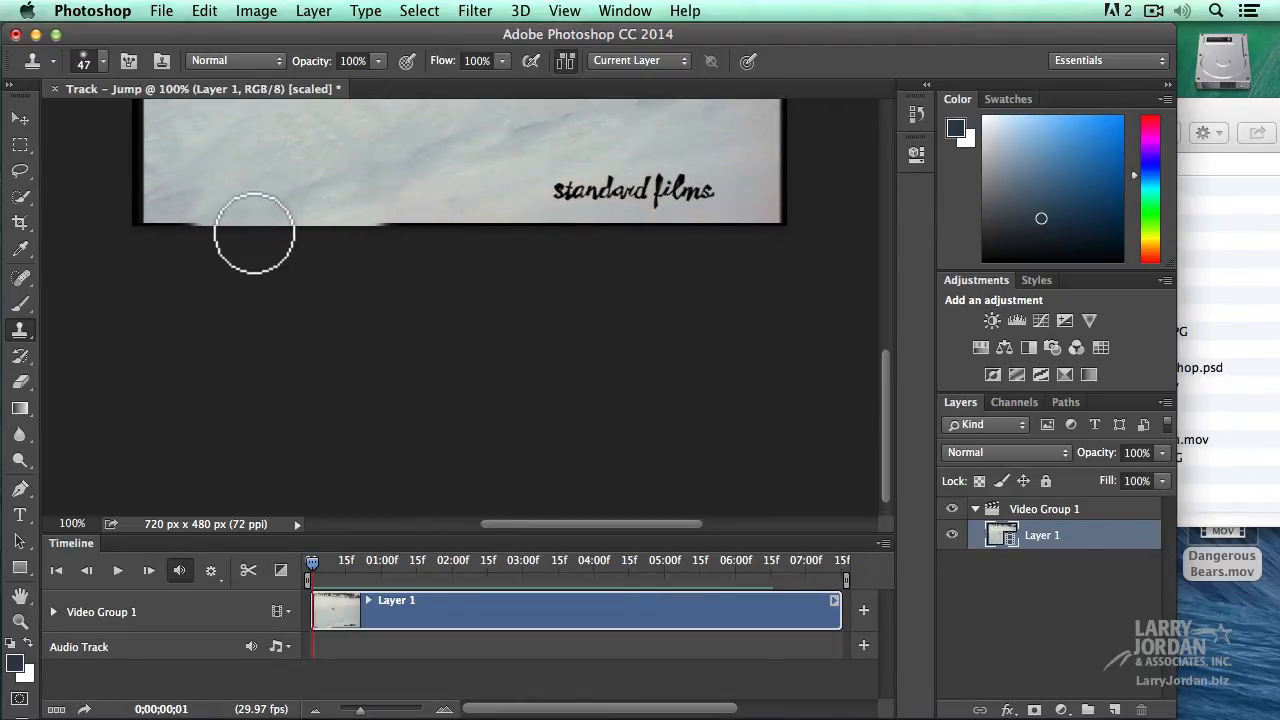
{"action": "mouse_move", "coordinate": [370, 230]}
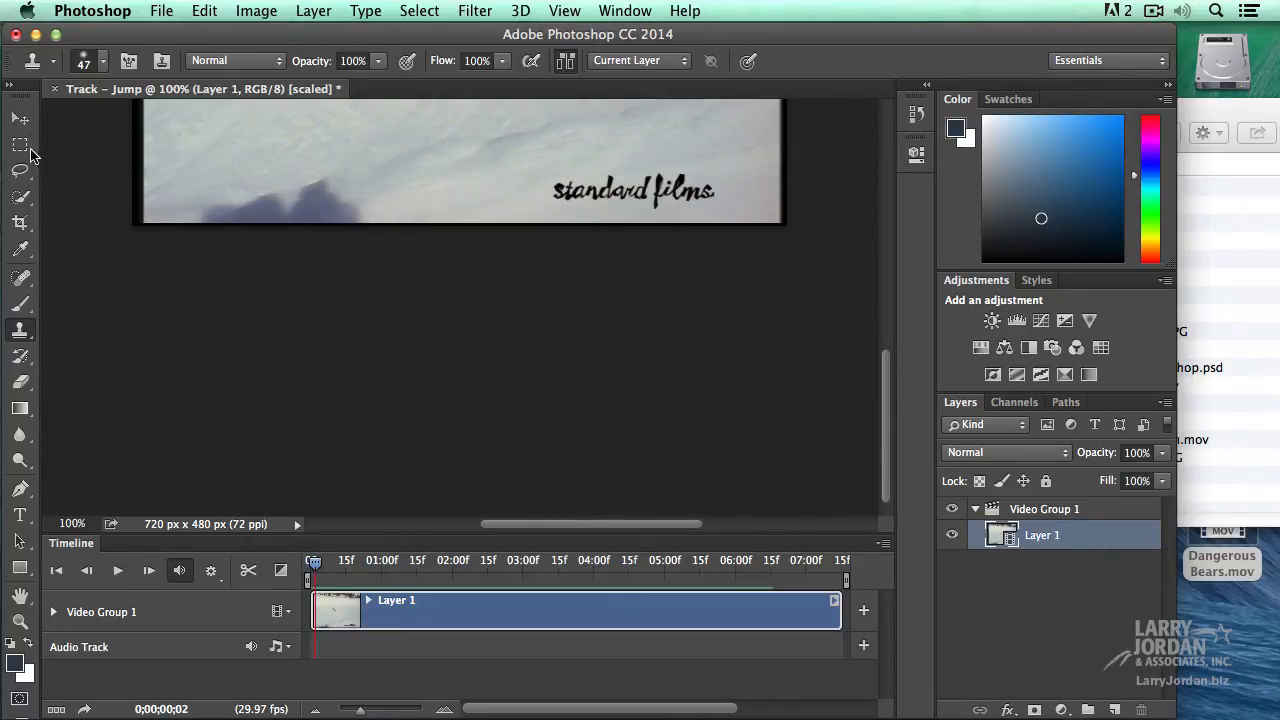
Step: Marquee-select the third frame's shadow, enlarging the selection to cover it fully
{"action": "left_click_drag", "start_coordinate": [172, 152], "coordinate": [416, 202]}
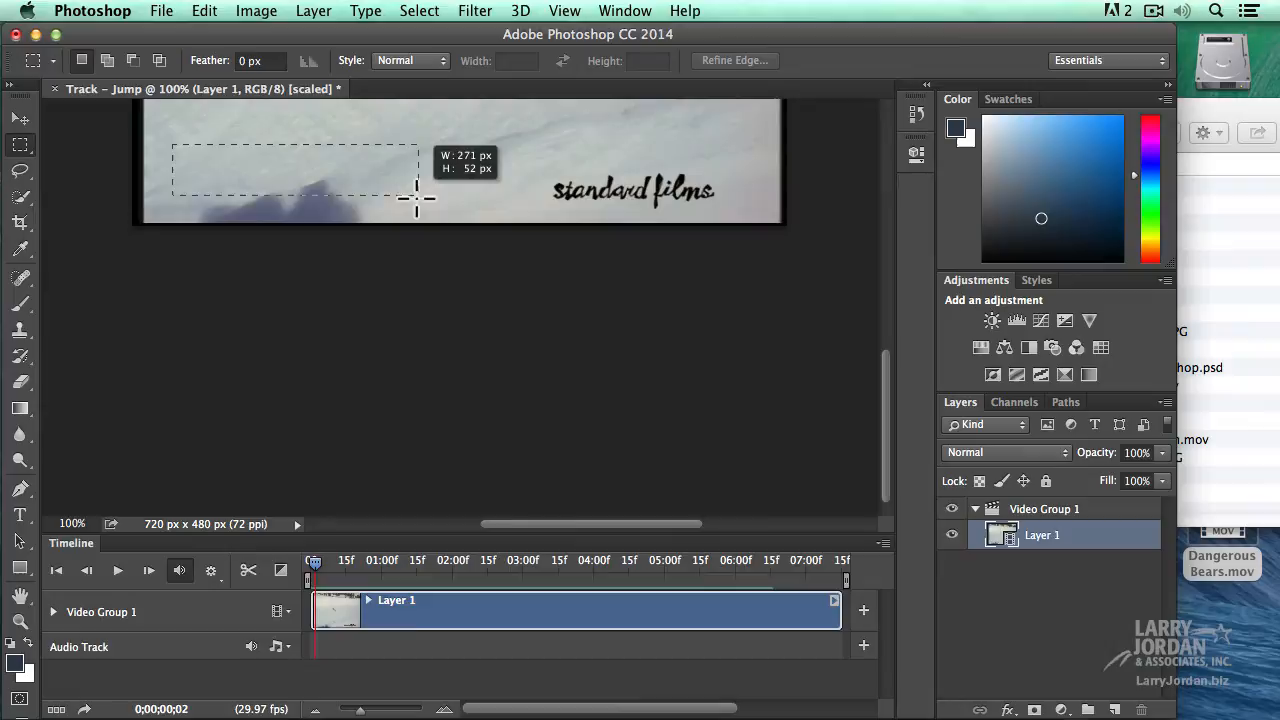
{"action": "left_click_drag", "start_coordinate": [416, 198], "coordinate": [412, 224]}
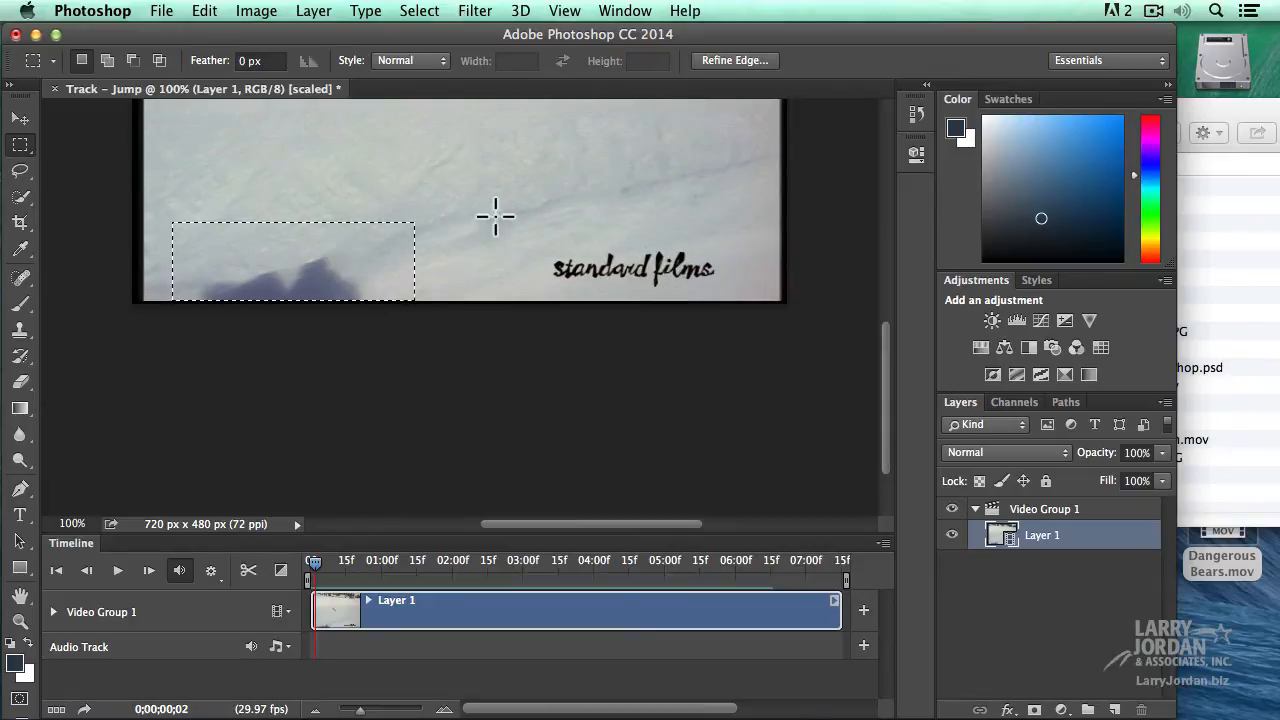
{"action": "mouse_move", "coordinate": [516, 212]}
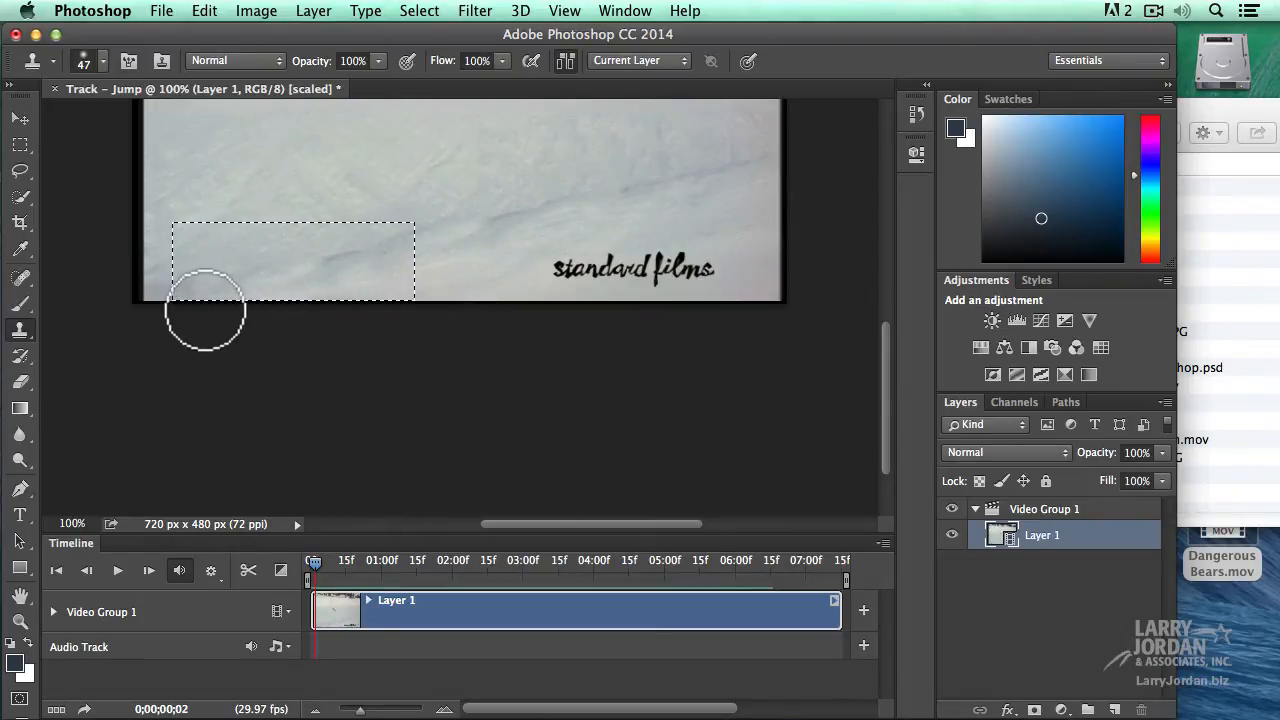
{"action": "mouse_move", "coordinate": [544, 336]}
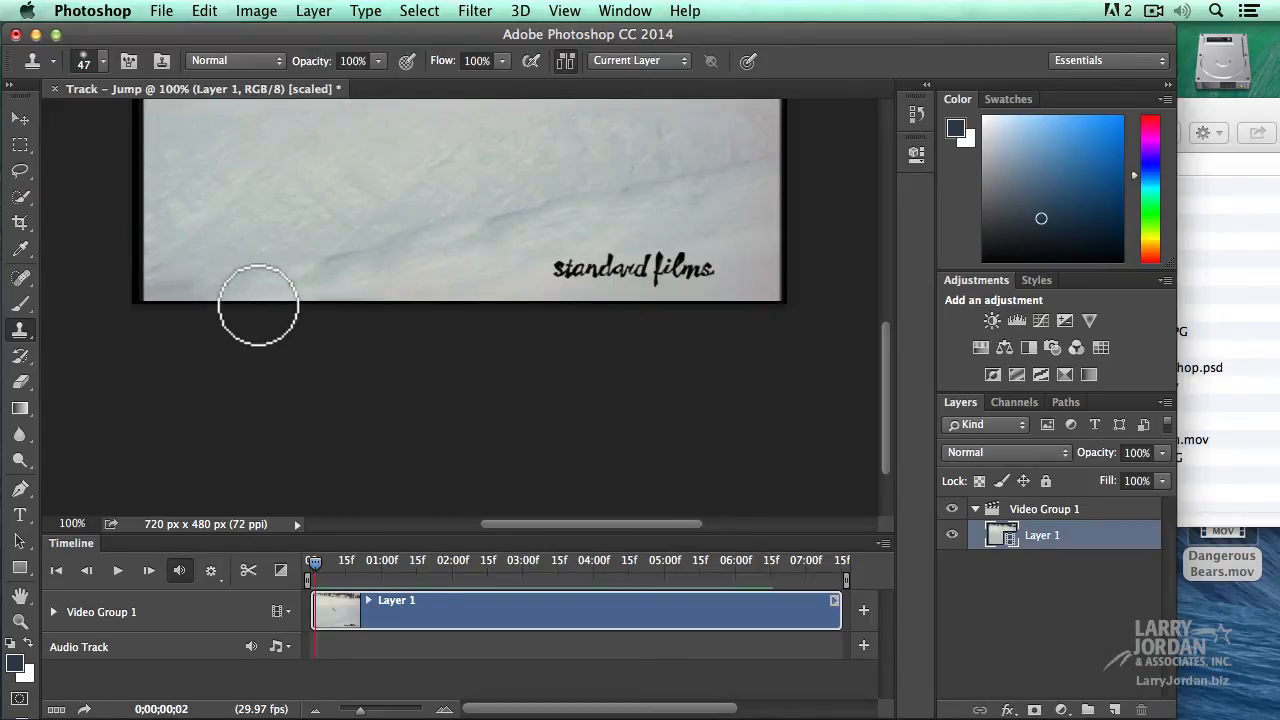
{"action": "mouse_move", "coordinate": [432, 368]}
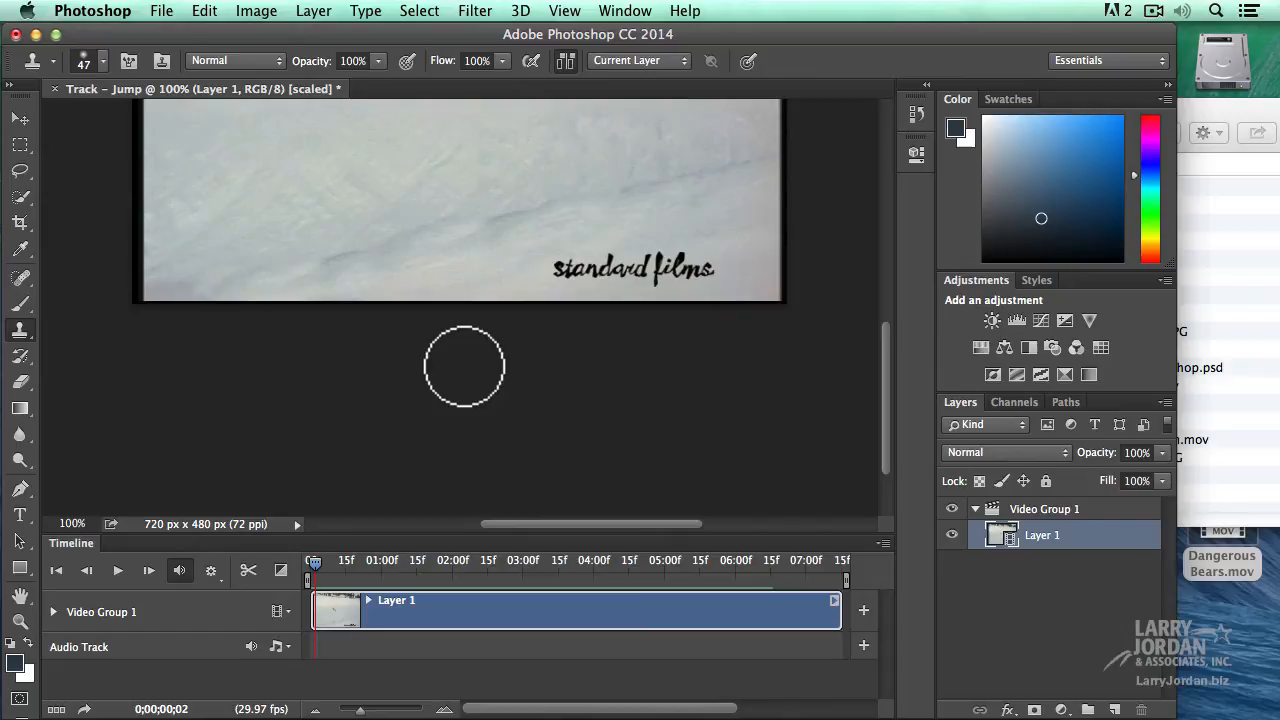
{"action": "mouse_move", "coordinate": [478, 382]}
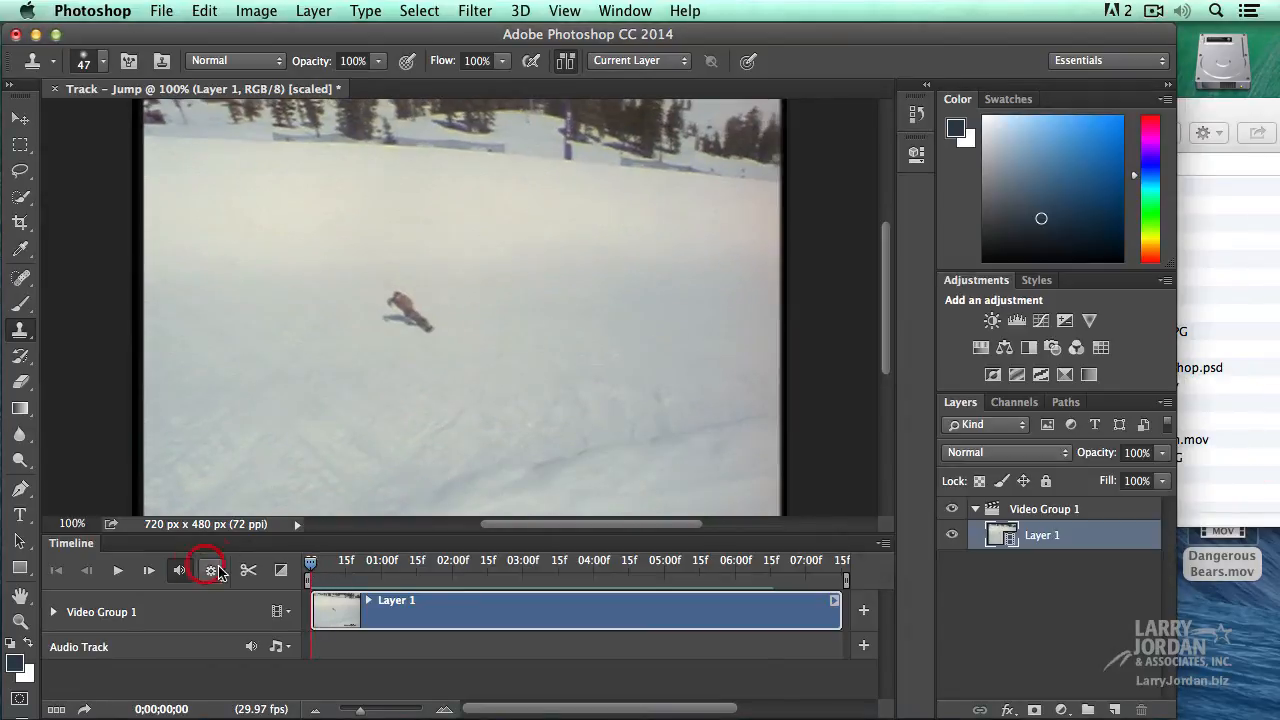
Step: Play and step through the opening frames, then jump back to the clip's start
{"action": "left_click", "coordinate": [116, 570]}
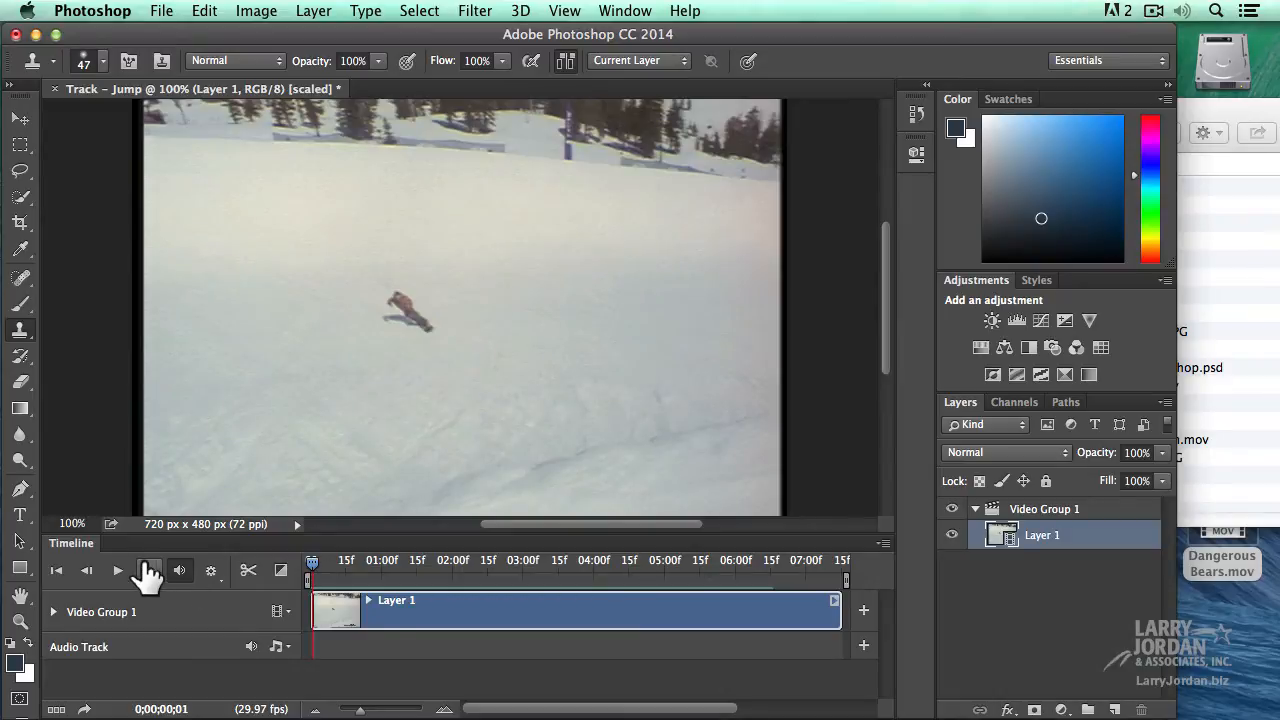
{"action": "left_click", "coordinate": [148, 570]}
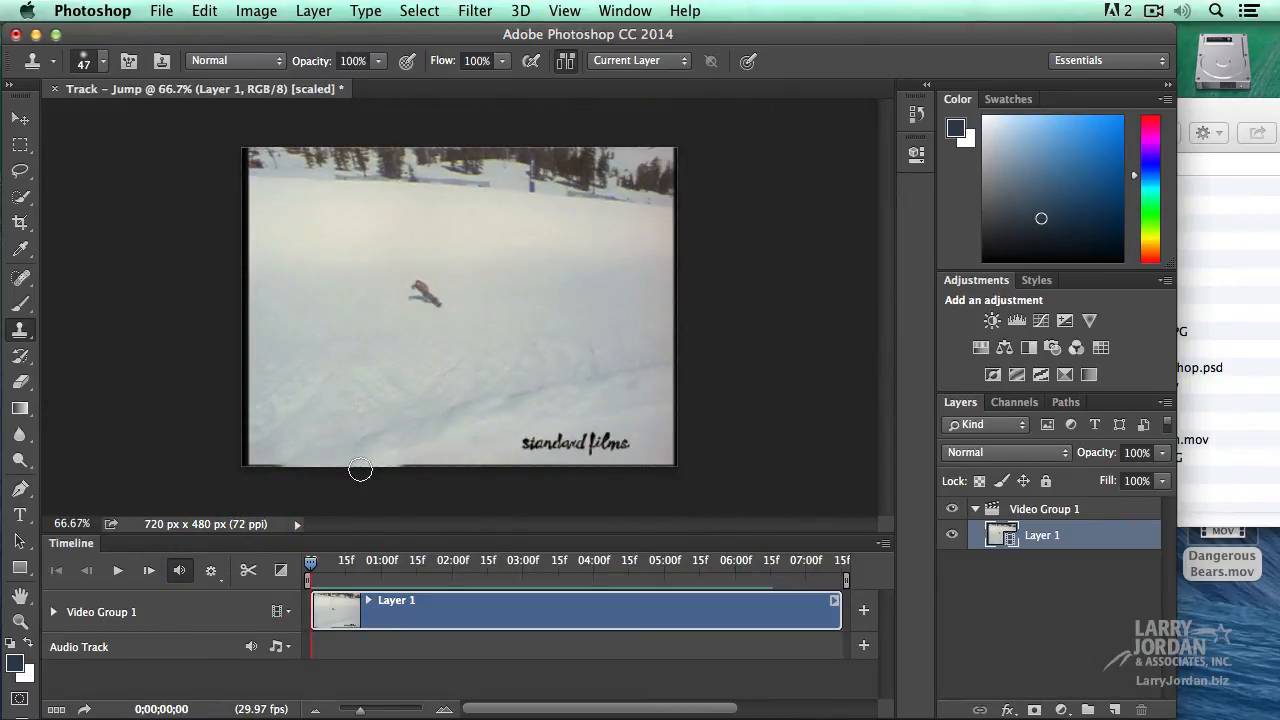
{"action": "left_click", "coordinate": [116, 570]}
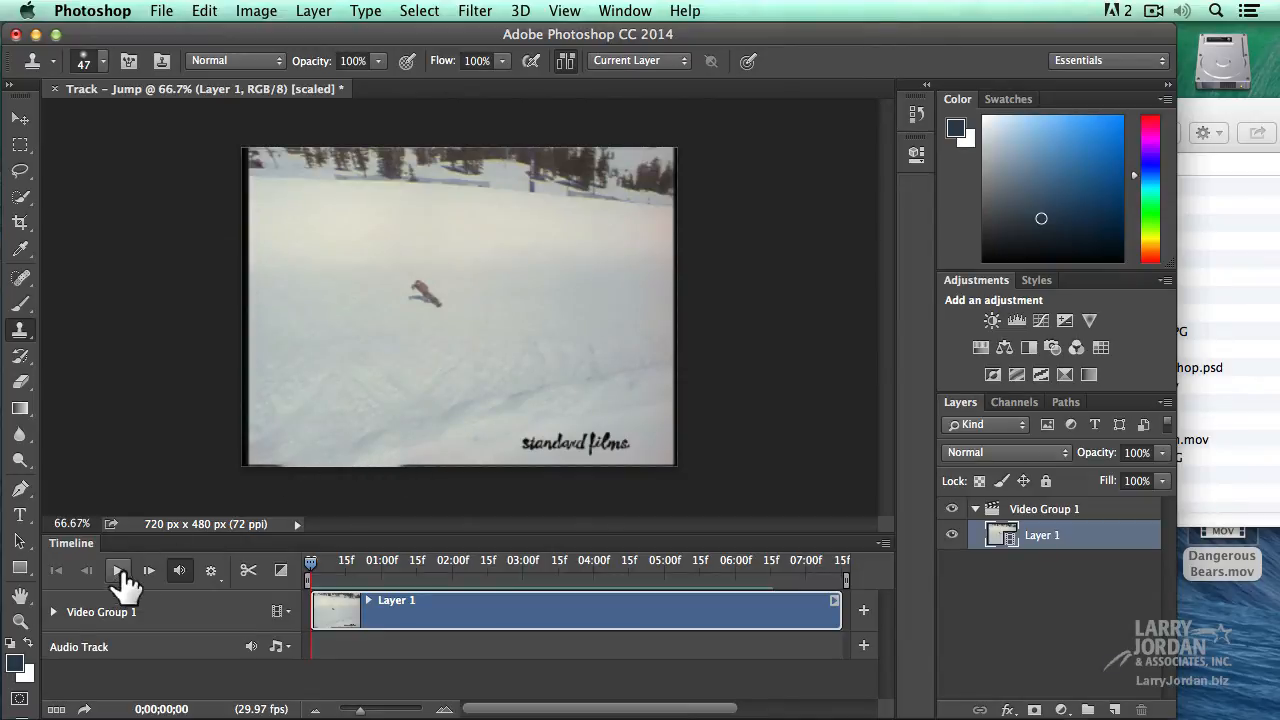
{"action": "mouse_move", "coordinate": [148, 578]}
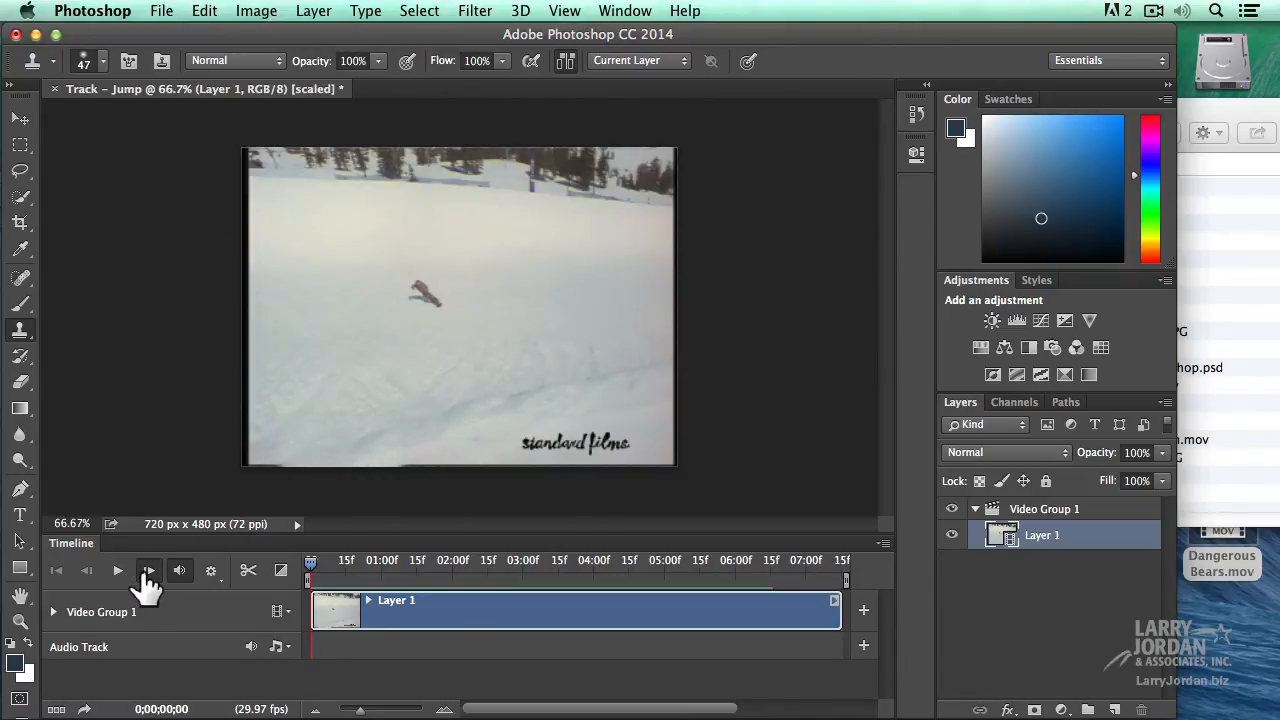
{"action": "left_click", "coordinate": [116, 570]}
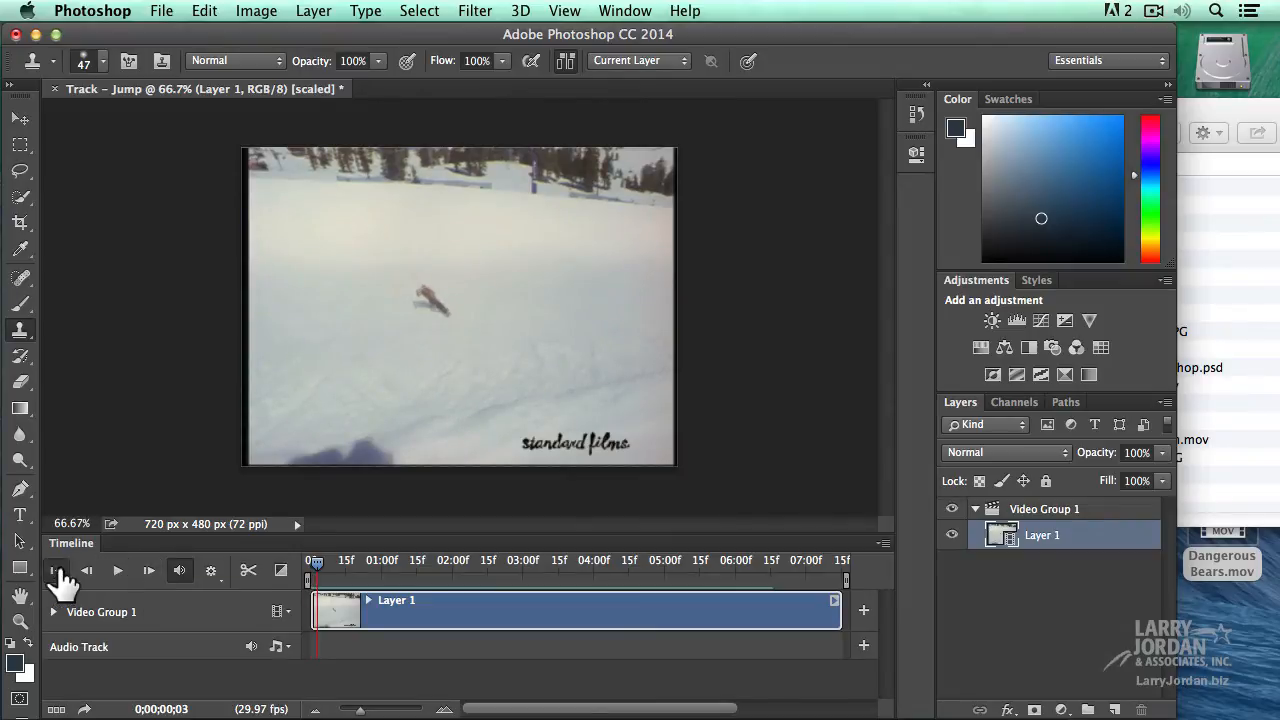
{"action": "left_click", "coordinate": [56, 570]}
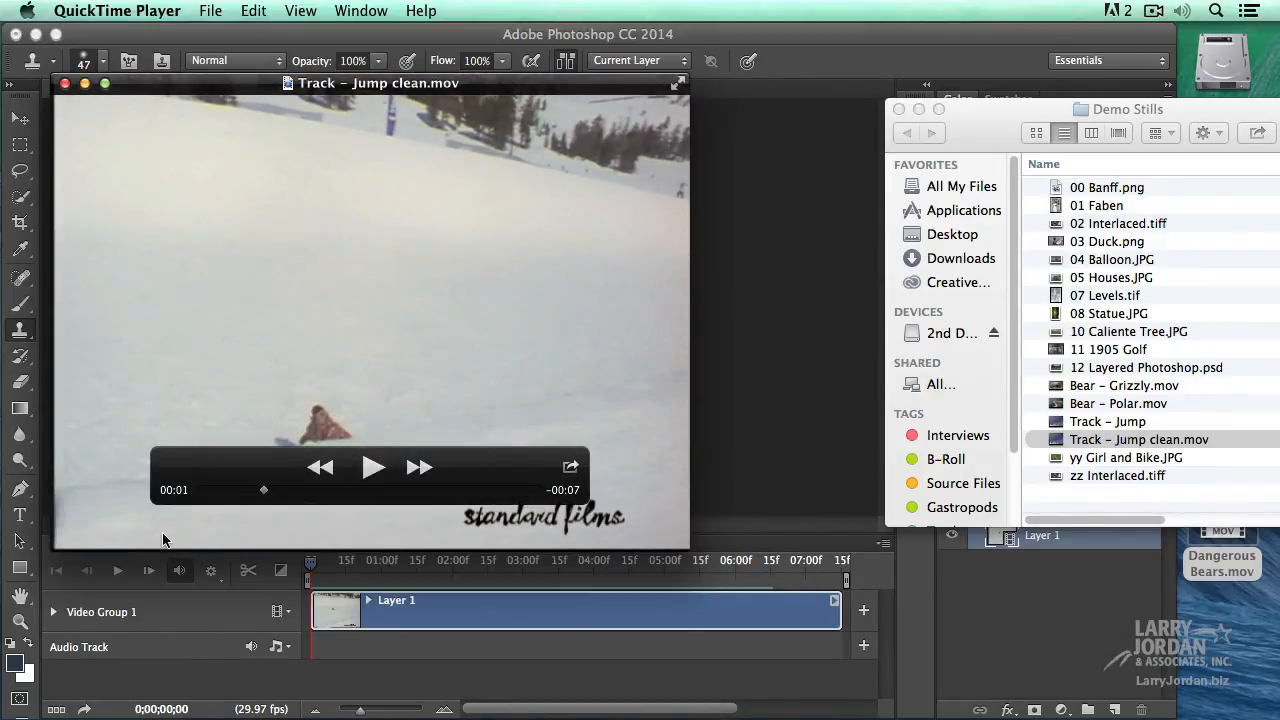
Step: Start playback of Track - Jump clean.mov in QuickTime Player
{"action": "left_click", "coordinate": [372, 468]}
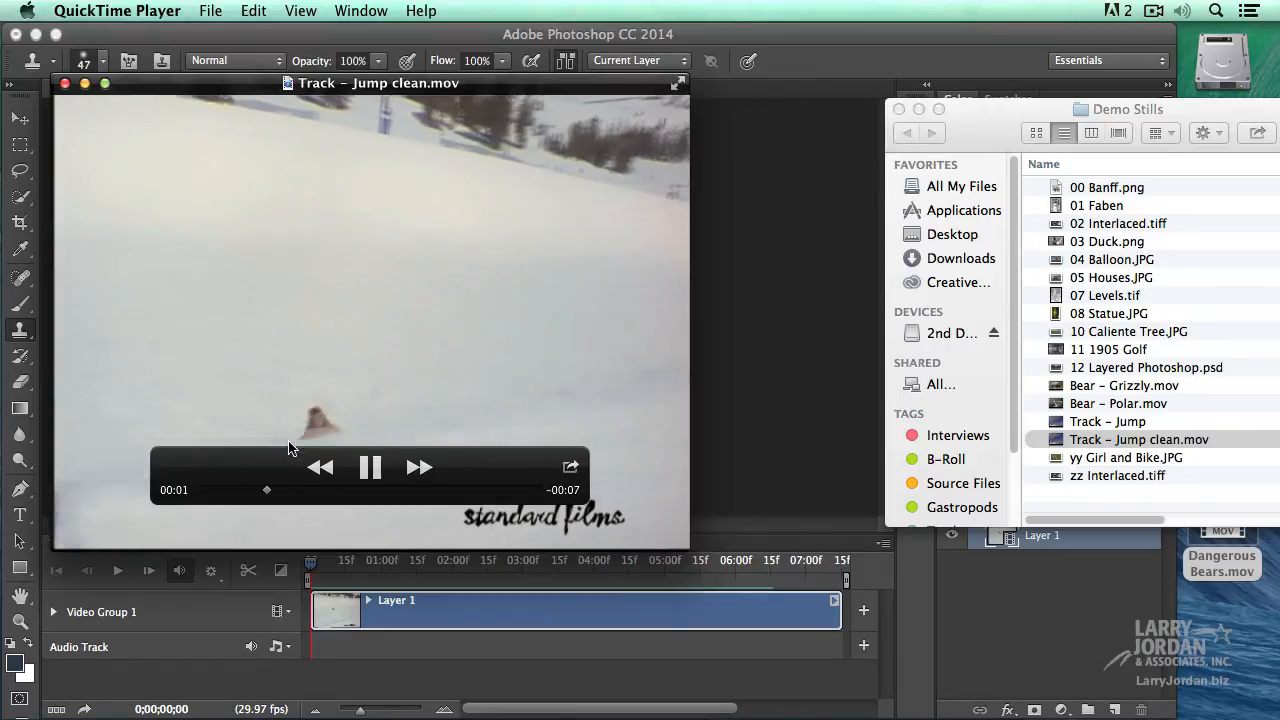